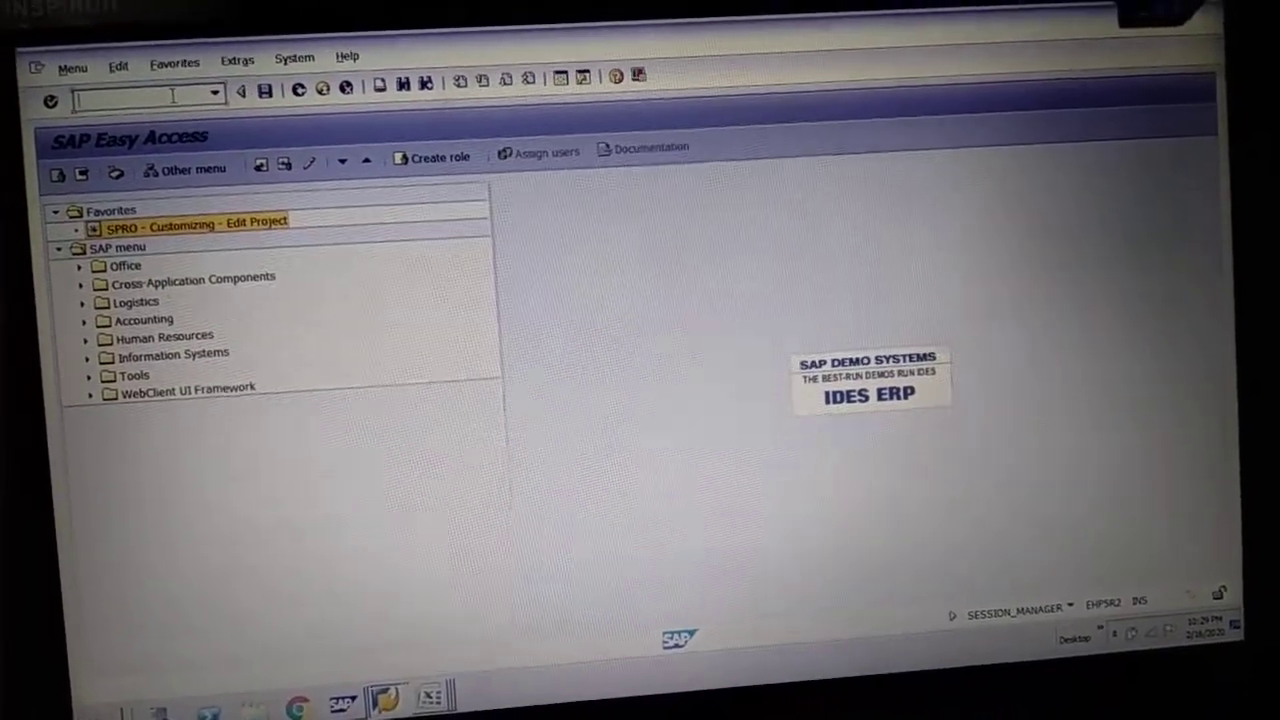
Start typing transaction code OB52 in the Easy Access command field
{"action": "type", "text": "o"}
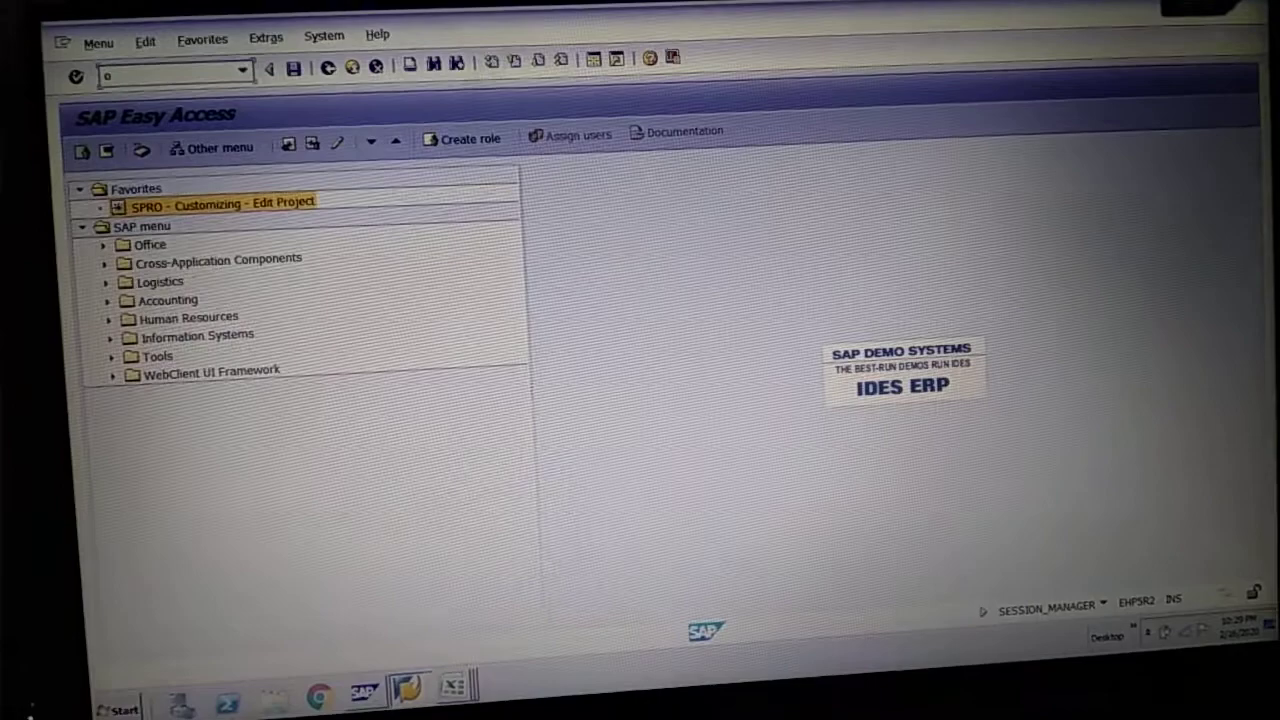
{"action": "type", "text": "b52"}
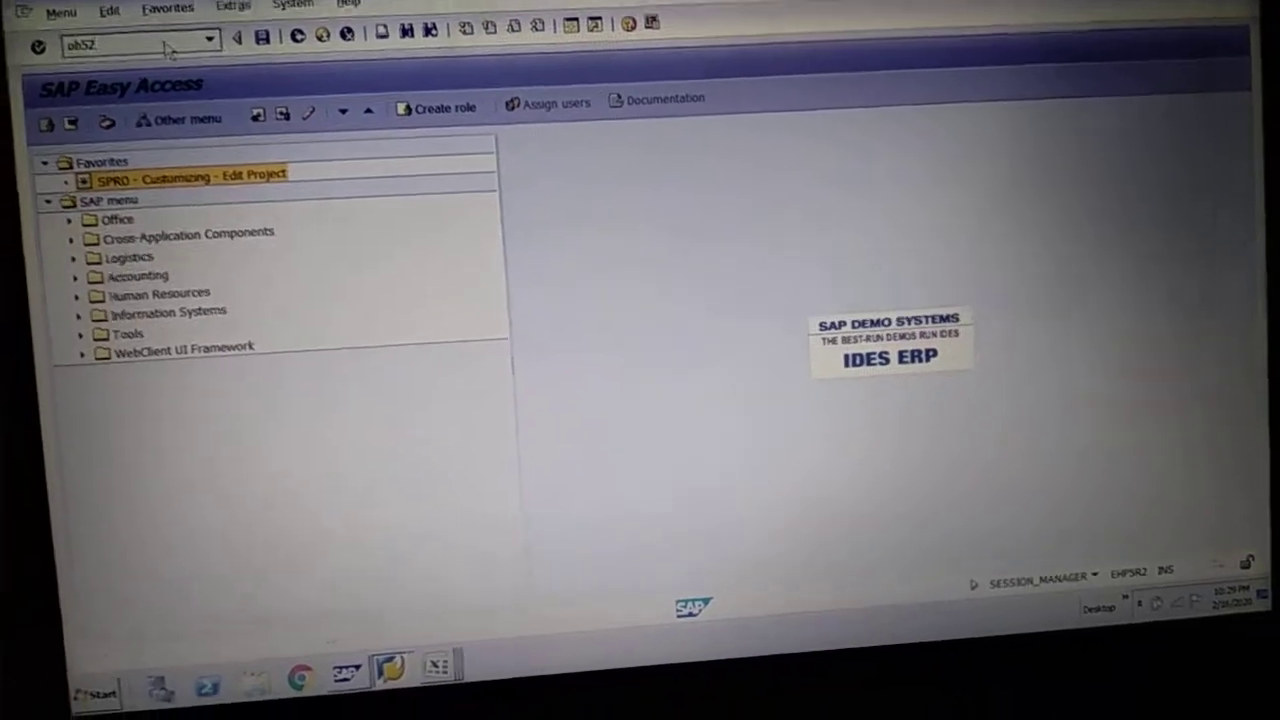
Open variant 5611's posting periods from period 12 of 2019, then G/L line item display
{"action": "key", "text": "Enter"}
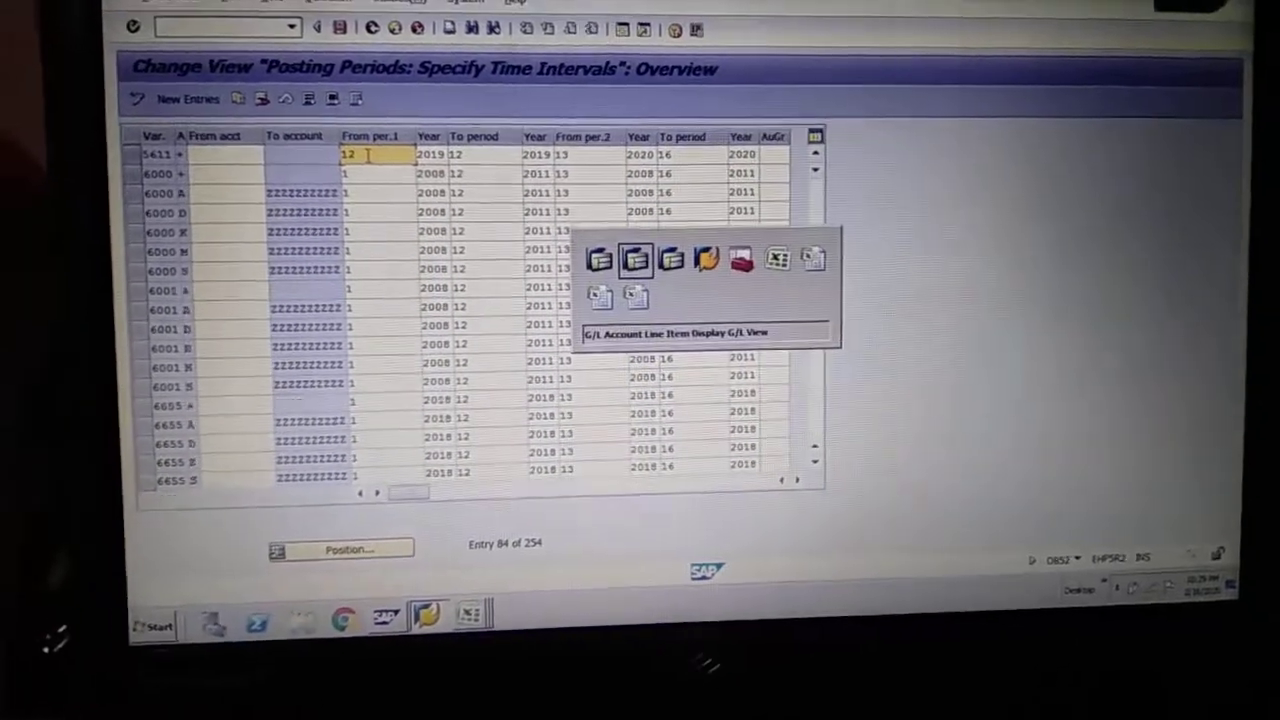
{"action": "left_click", "coordinate": [635, 258]}
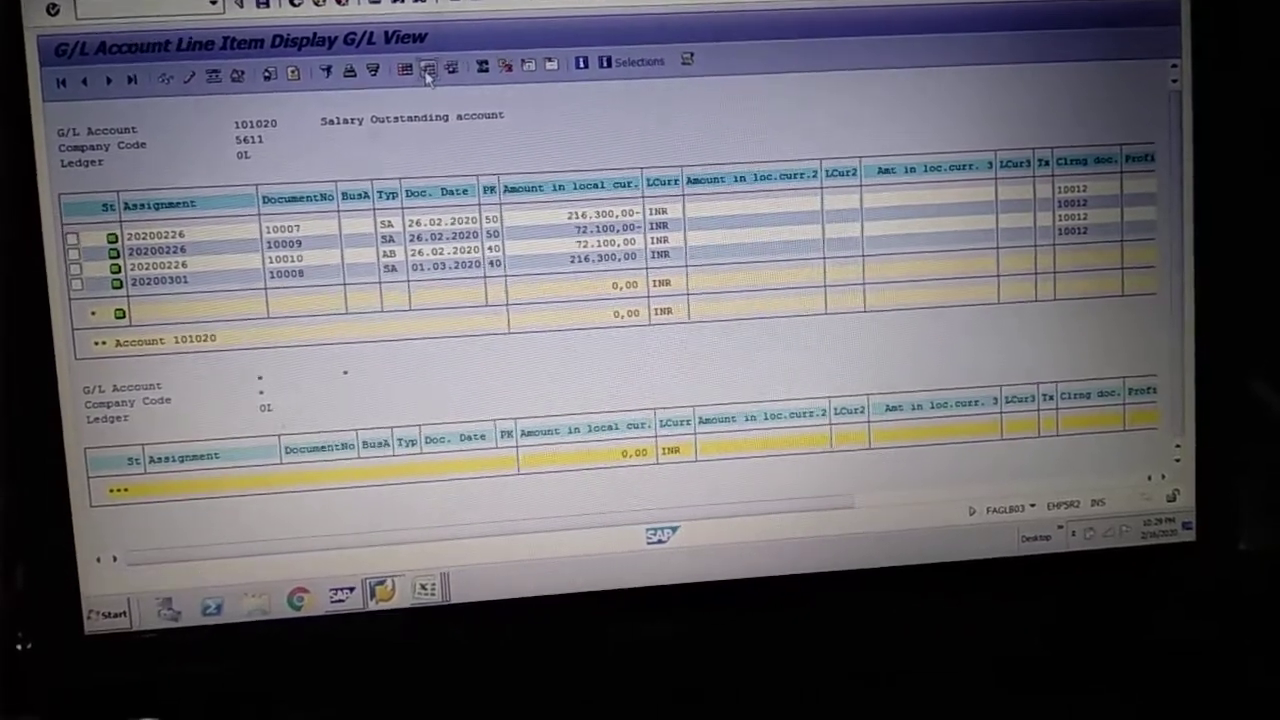
Review account 101020's line items cleared by document 10012, then return to Easy Access
{"action": "left_click", "coordinate": [421, 74]}
{"action": "type", "text": "fbra"}
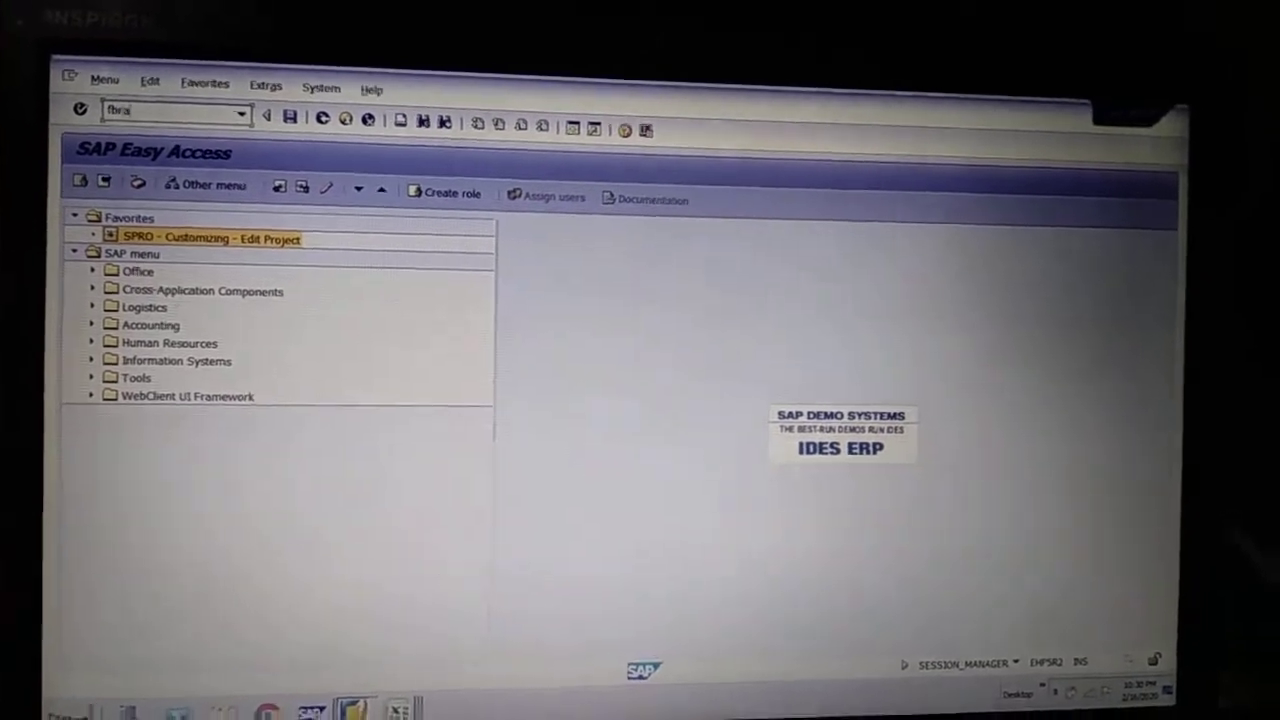
Run FBRA to reset clearing document 10012 in company code 5611
{"action": "key", "text": "Enter"}
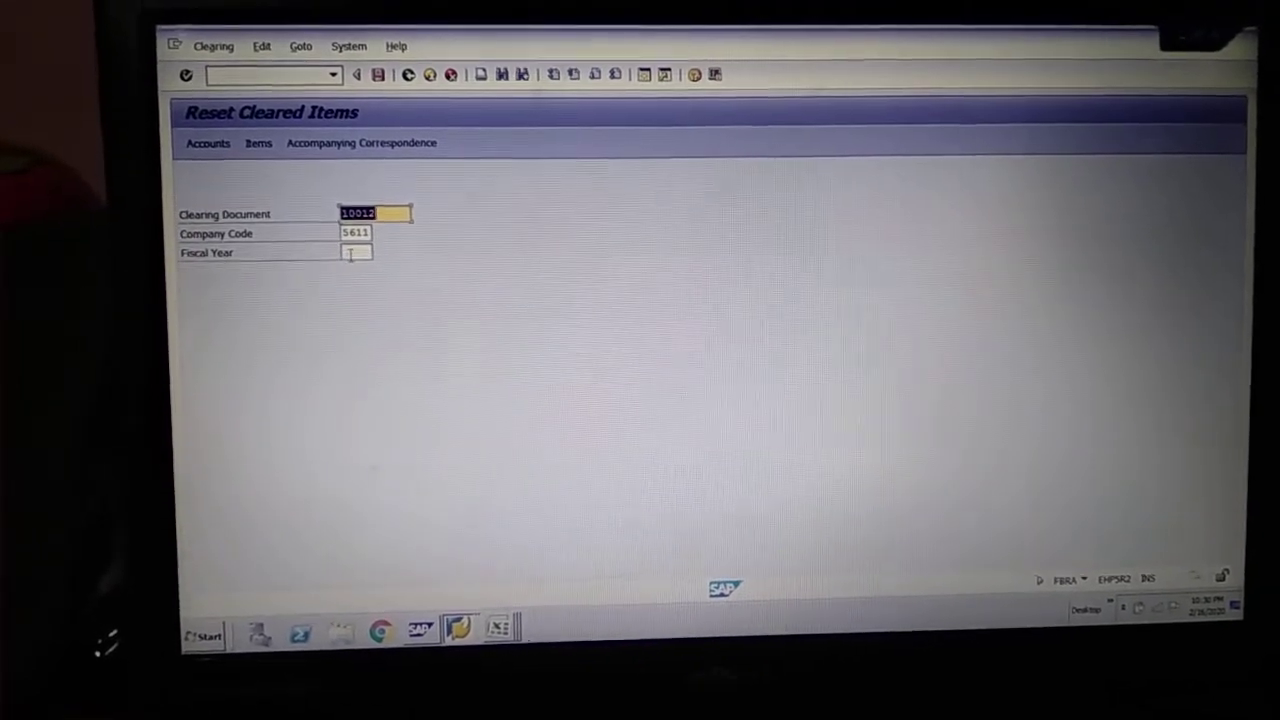
{"action": "mouse_move", "coordinate": [209, 153]}
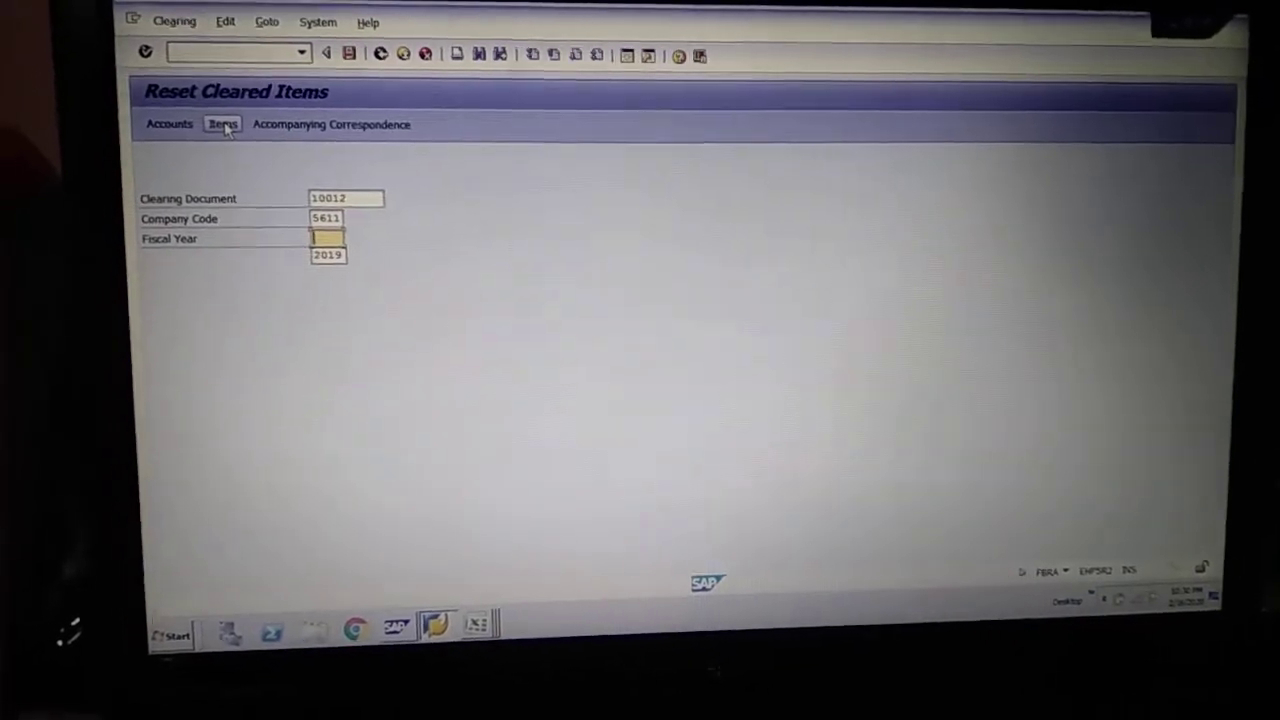
{"action": "type", "text": "201"}
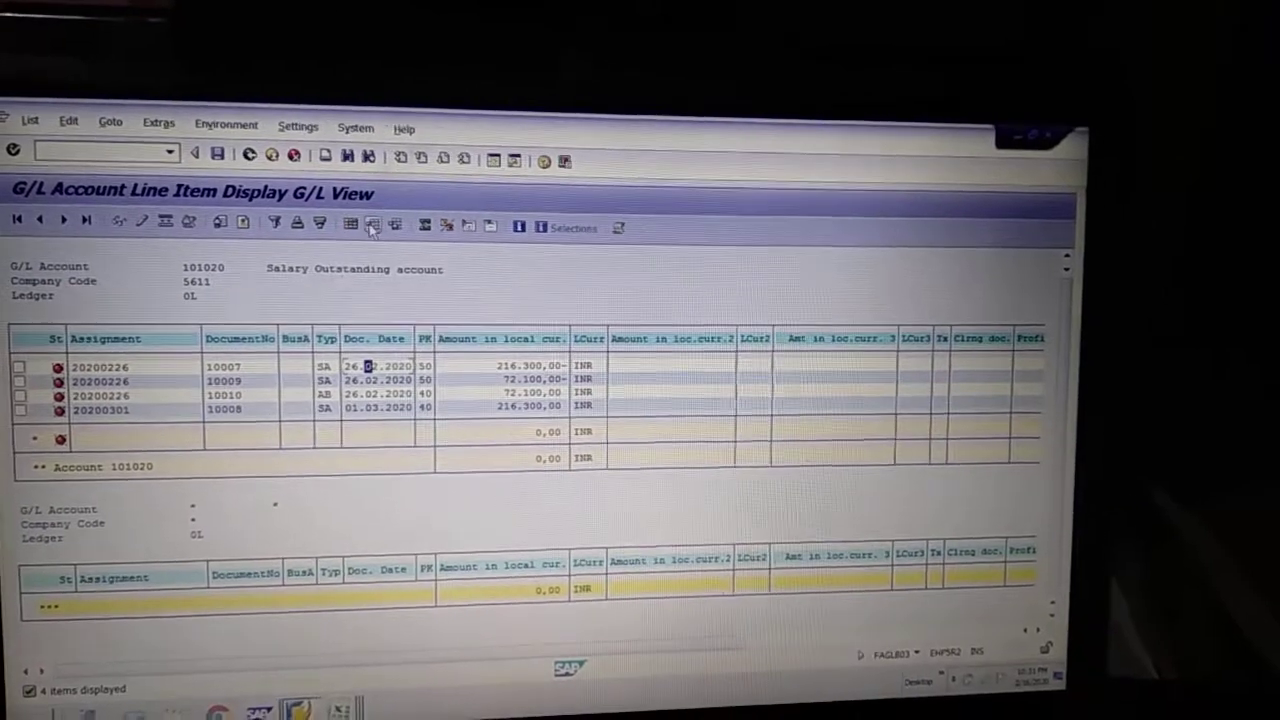
Display the field details of line item document 10009 from account 101020
{"action": "left_click", "coordinate": [372, 223]}
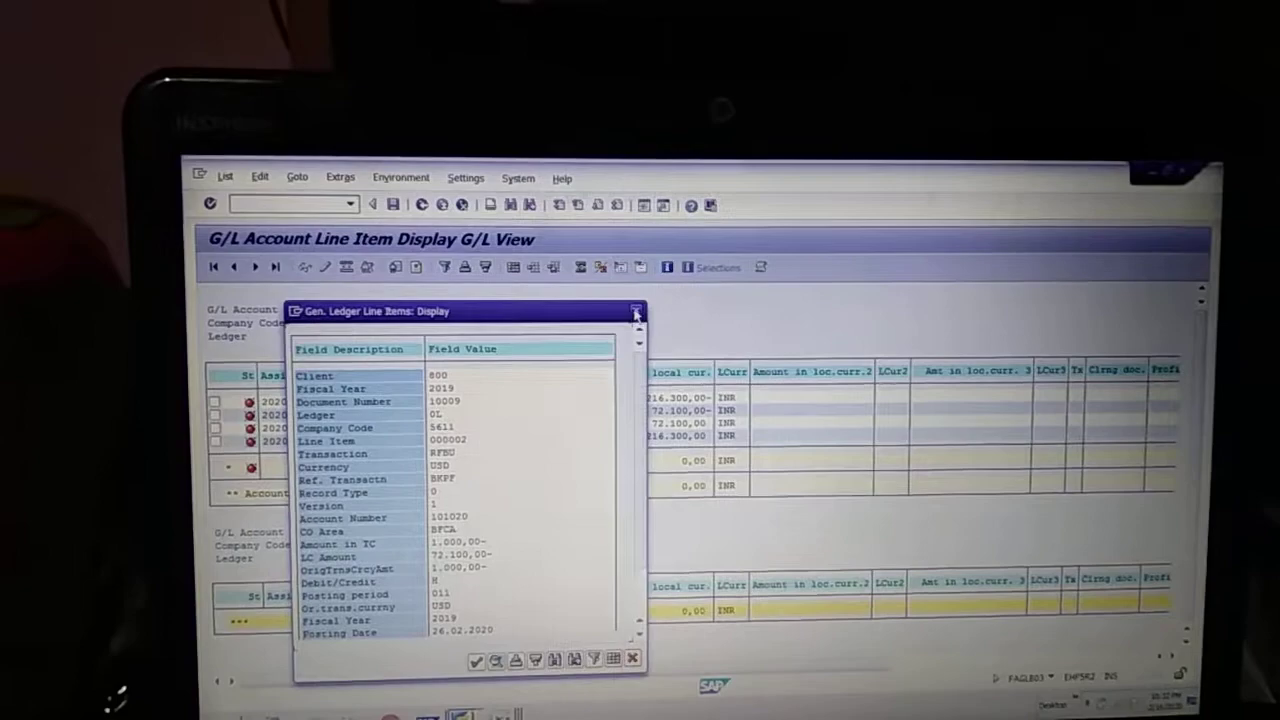
Close the Gen. Ledger Line Items: Display popup
{"action": "left_click", "coordinate": [635, 311]}
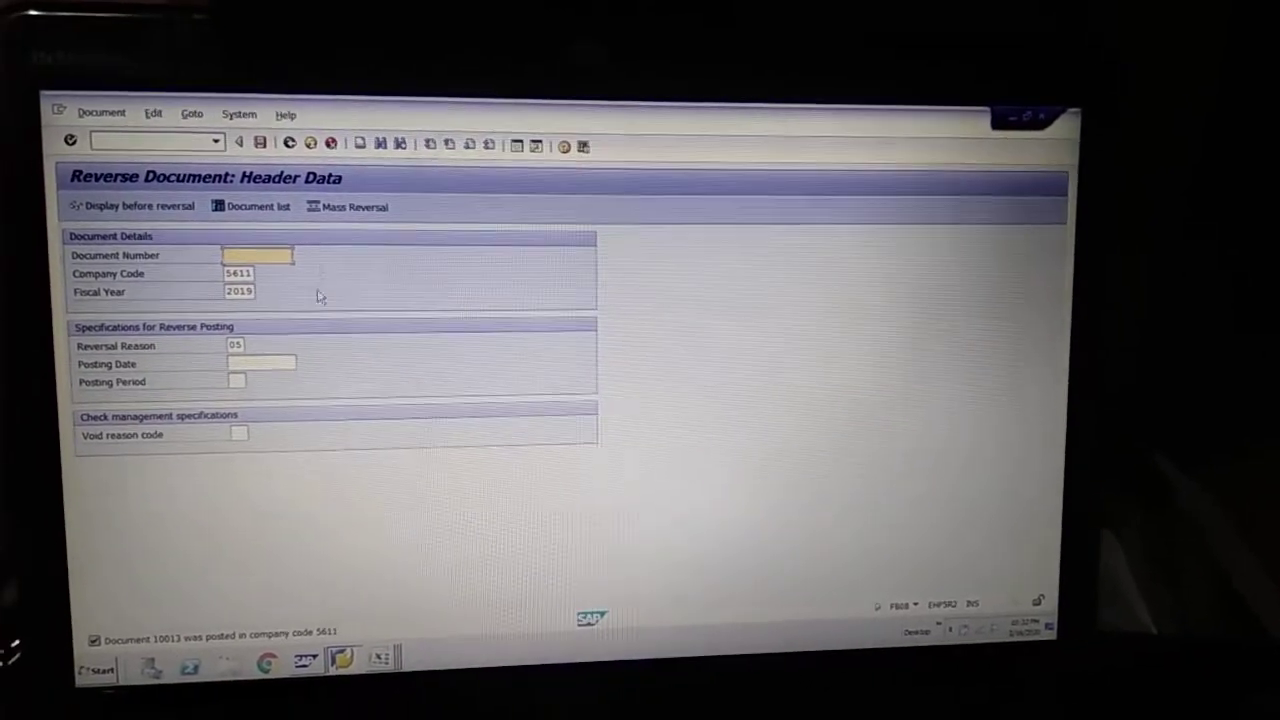
Exit the reversal screen after posting 10013, confirming Yes on Exit Editing
{"action": "left_click", "coordinate": [289, 142]}
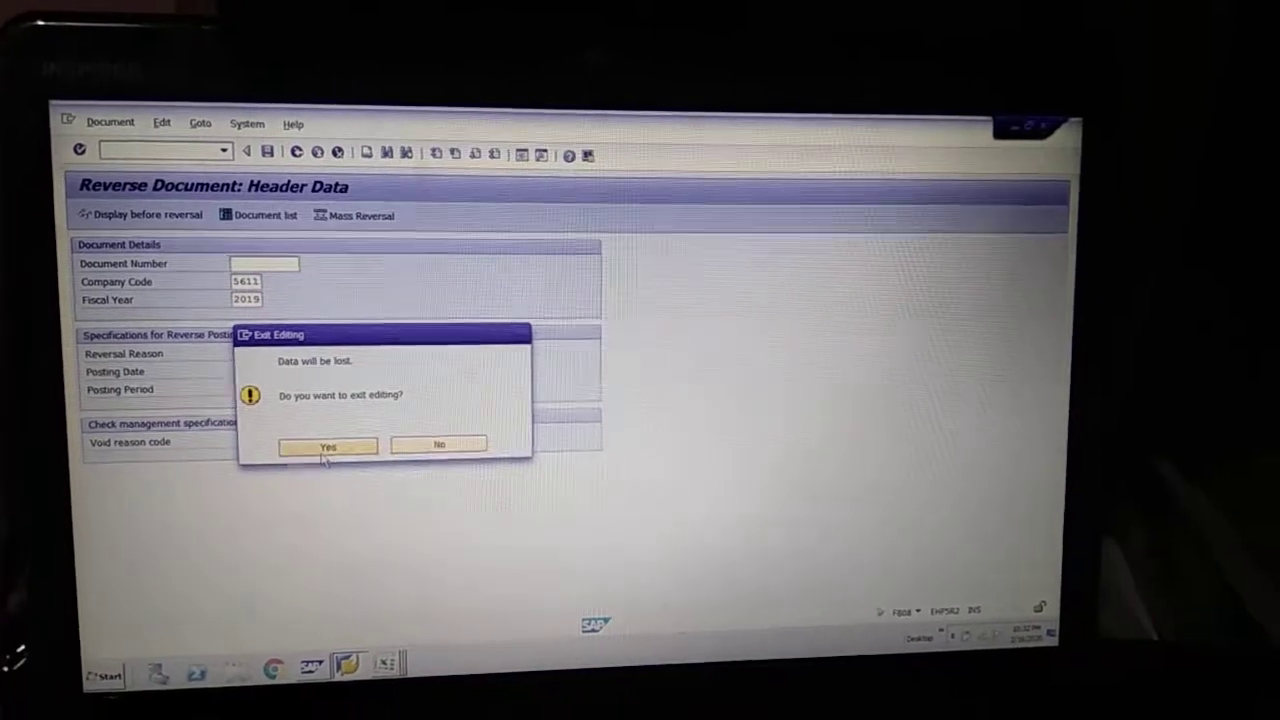
{"action": "left_click", "coordinate": [327, 446]}
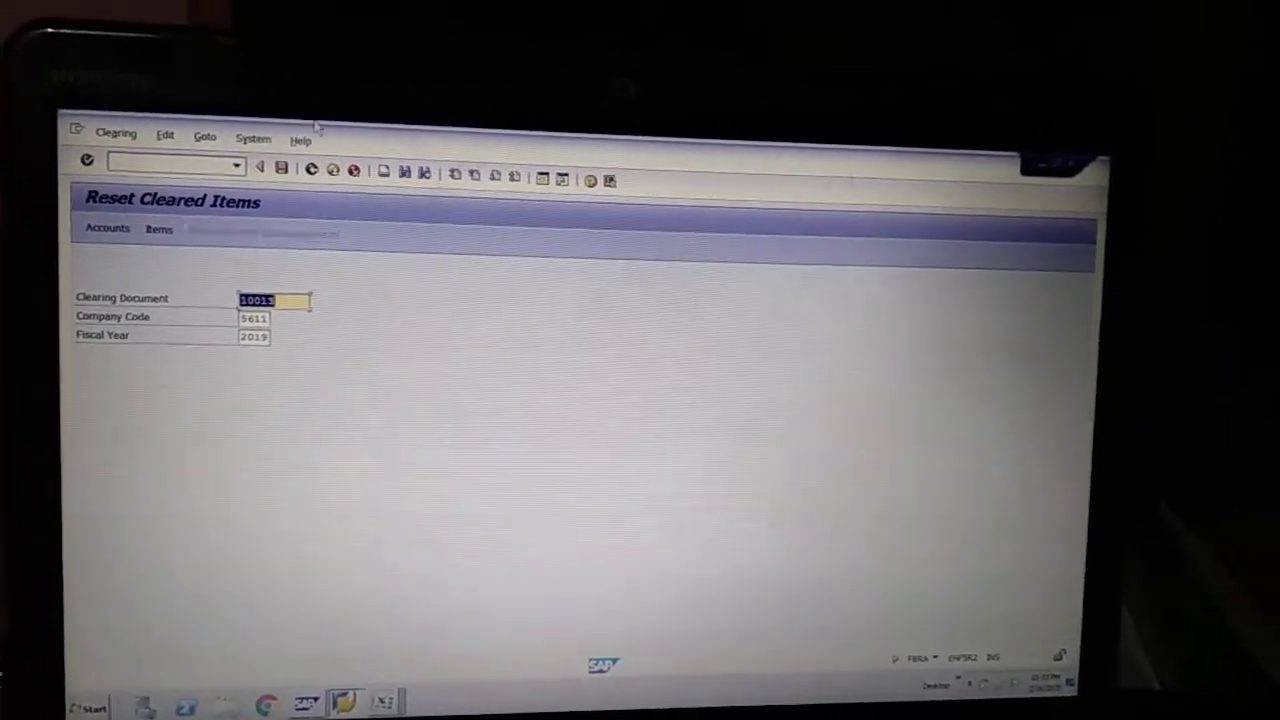
Execute the reset of clearing document 10013 for company code 5611, fiscal year 2019
{"action": "left_click", "coordinate": [284, 168]}
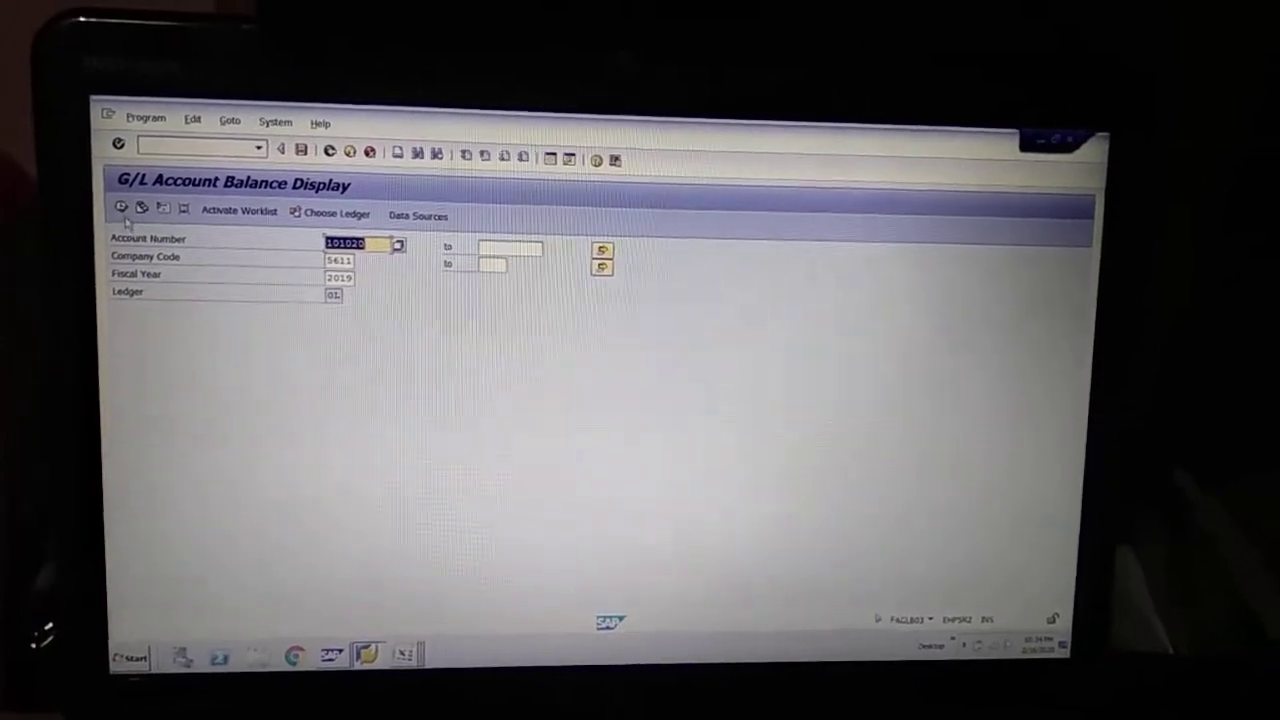
Execute the 2019 ledger 0L balance report for account 101020, showing 216,300.00 INR
{"action": "left_click", "coordinate": [123, 213]}
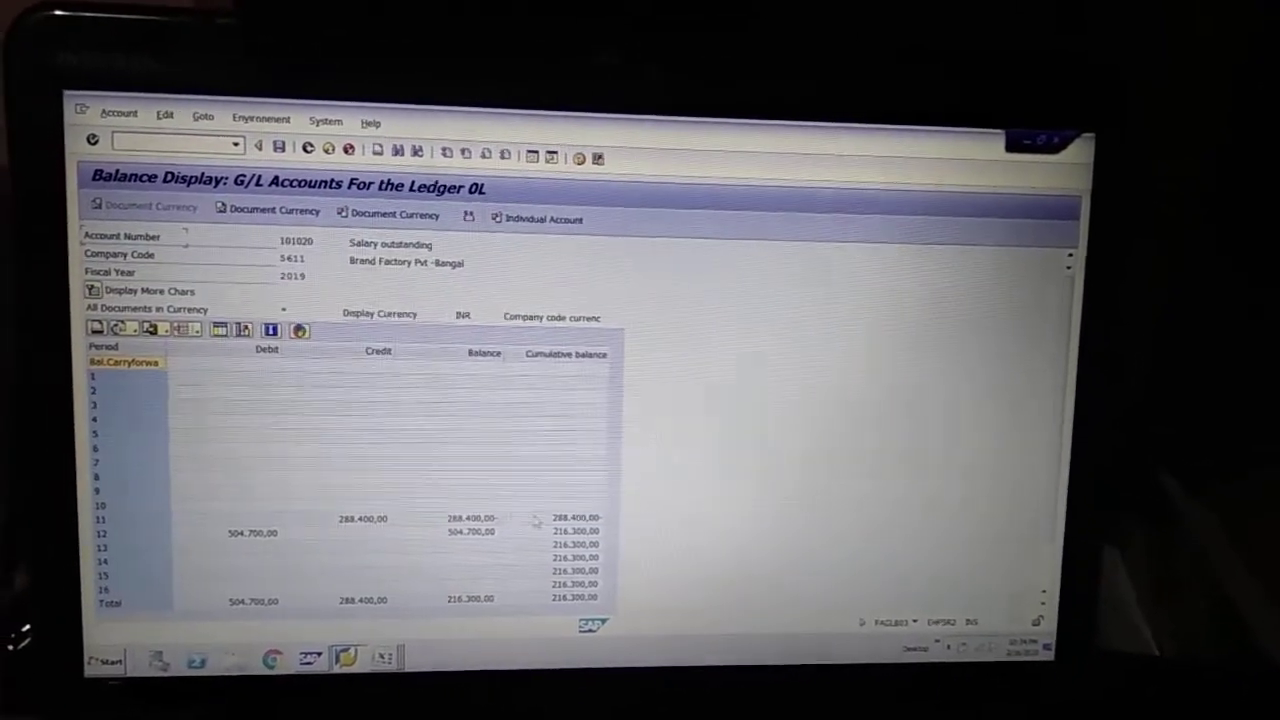